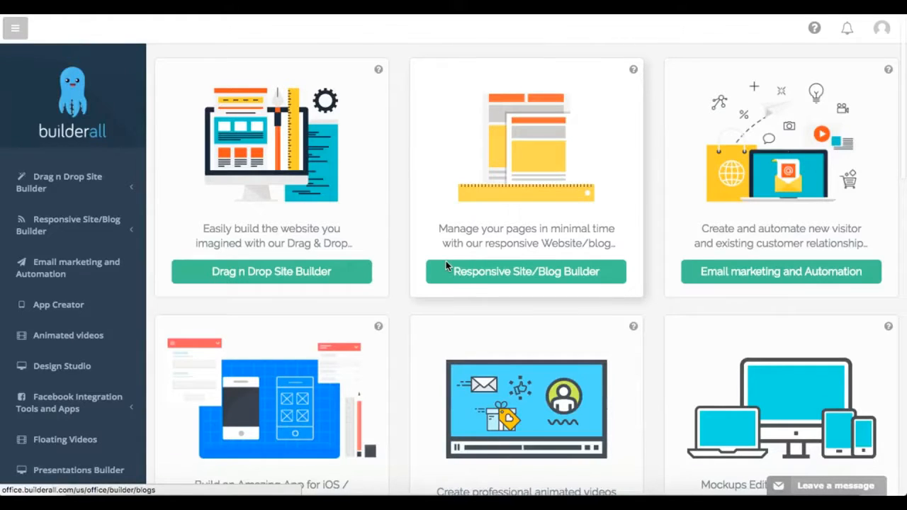
Scroll down the tutorial list to the Animated videos category.
scroll(down, 3)
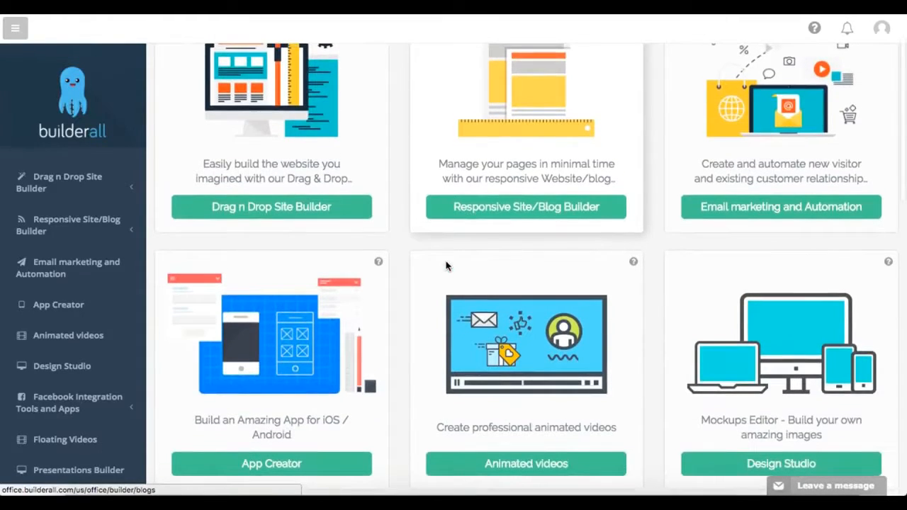
scroll(down, 3)
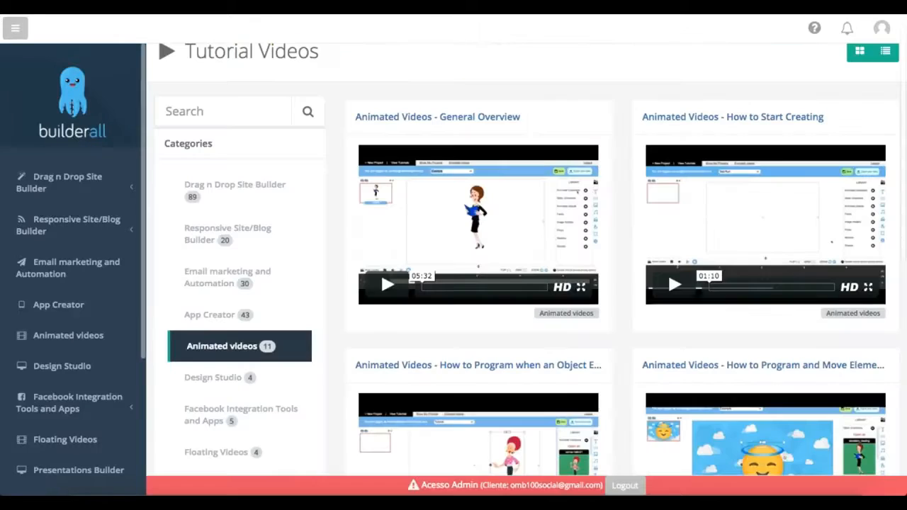
mouse_move(607, 260)
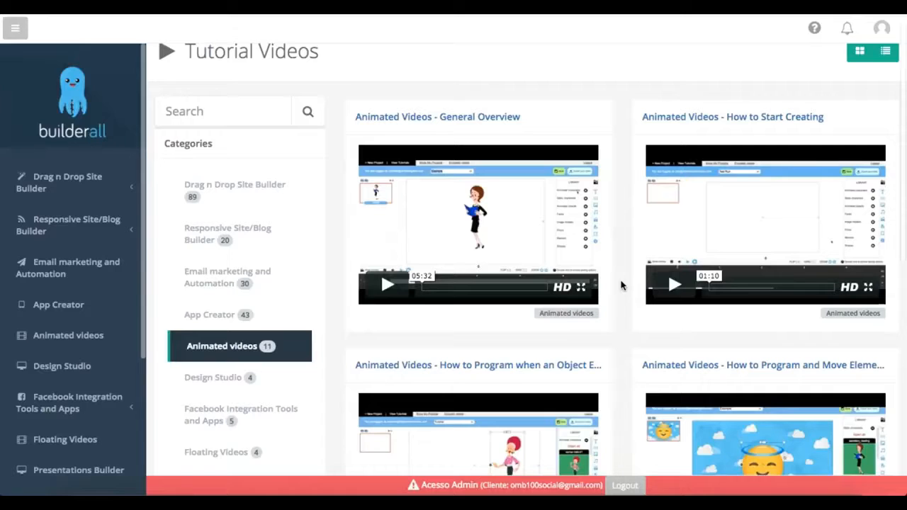
mouse_move(618, 156)
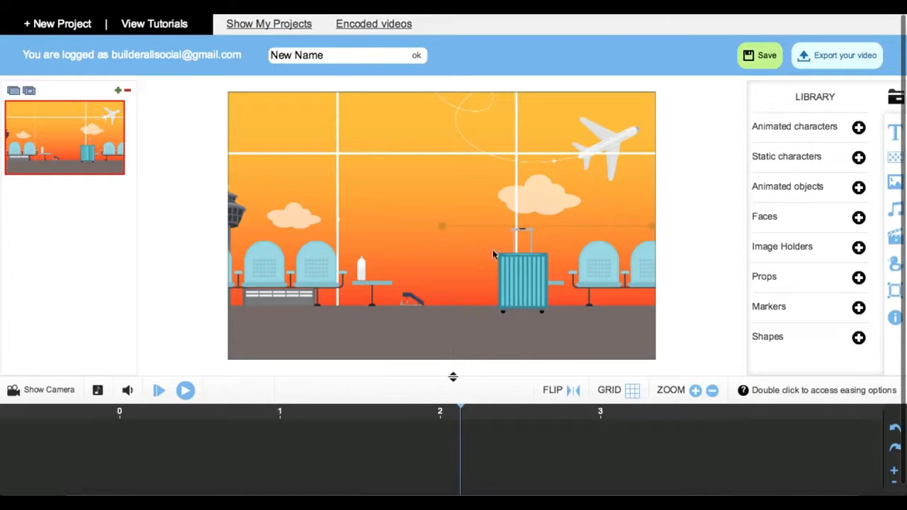
mouse_move(598, 255)
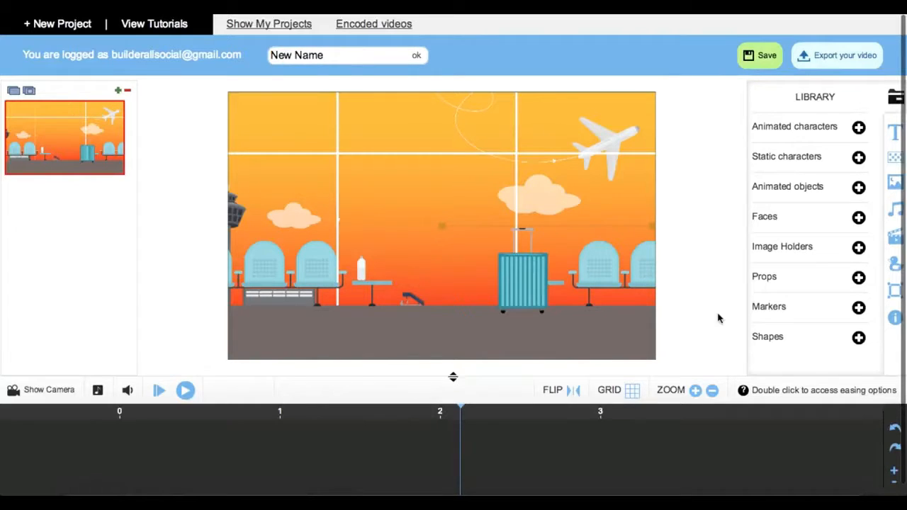
mouse_move(800, 156)
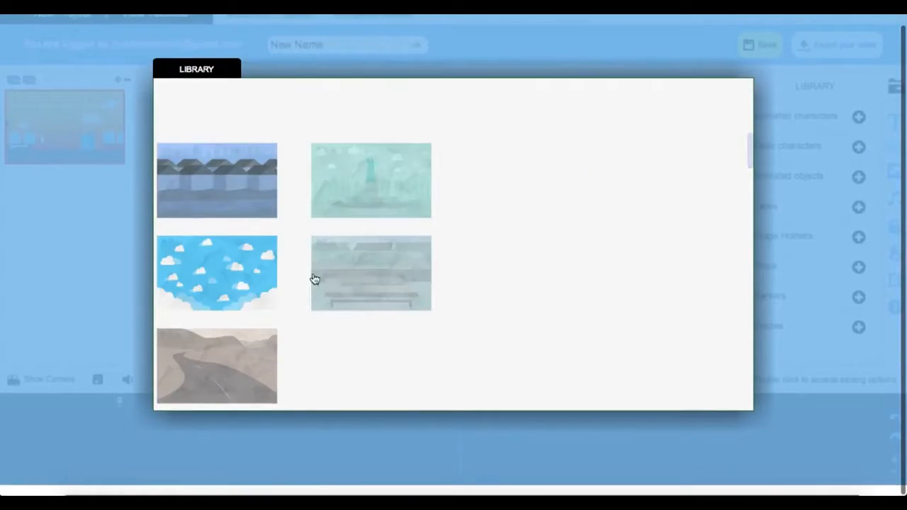
Set the scene background to the blue sky with white clouds thumbnail.
click(215, 272)
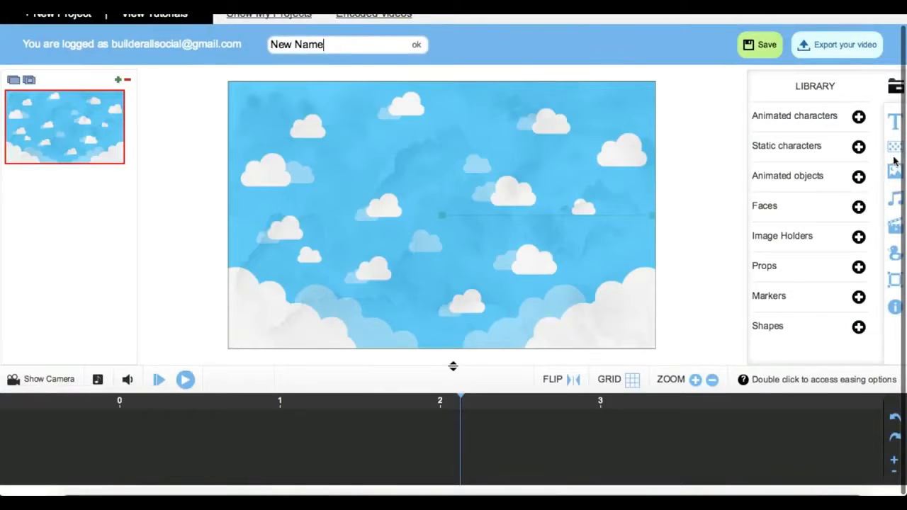
Add a text element and enter 'This is a Video Sales Letter' in its editor.
click(894, 122)
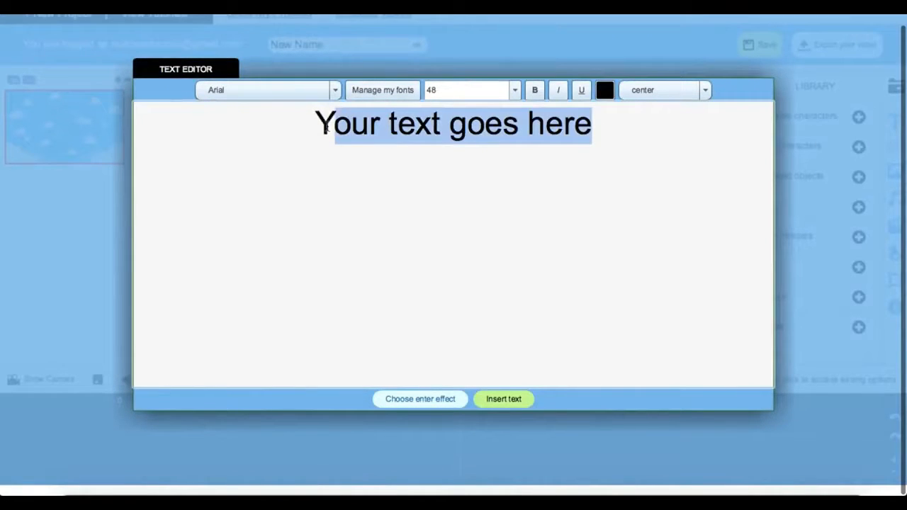
text(This)
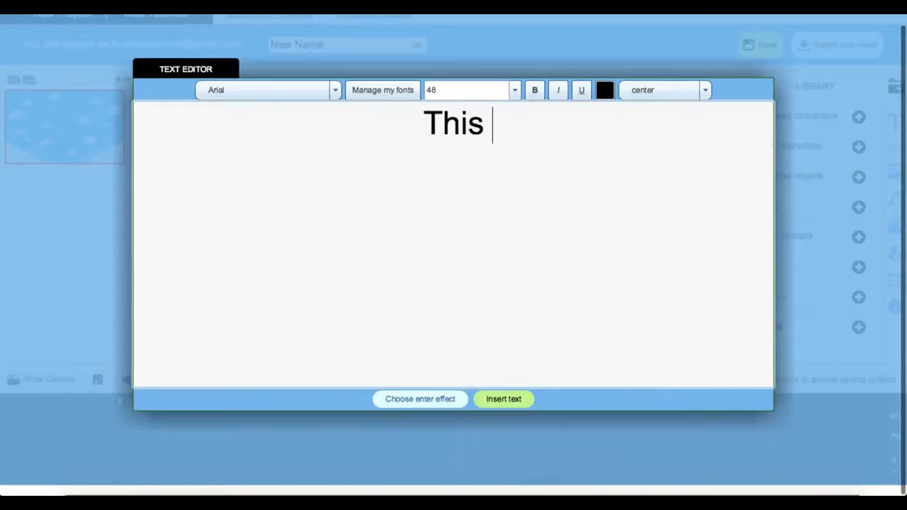
text(is a Ved)
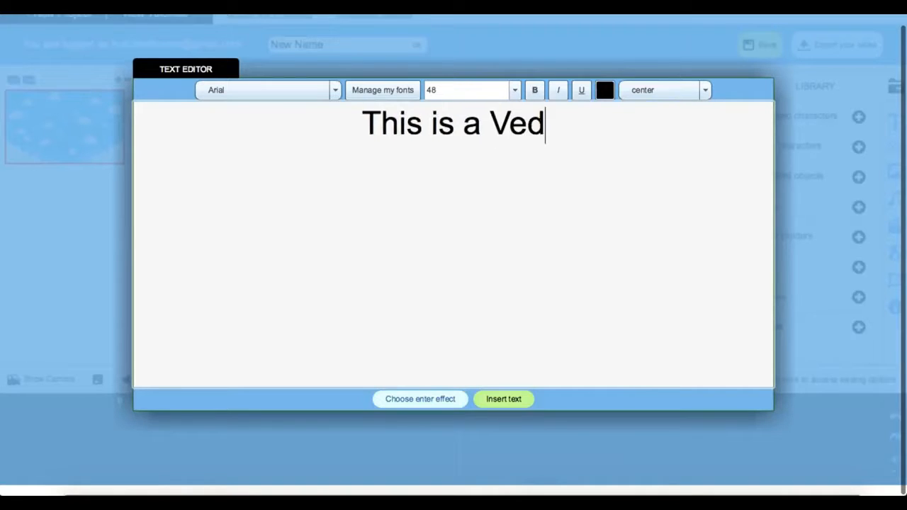
text(io)
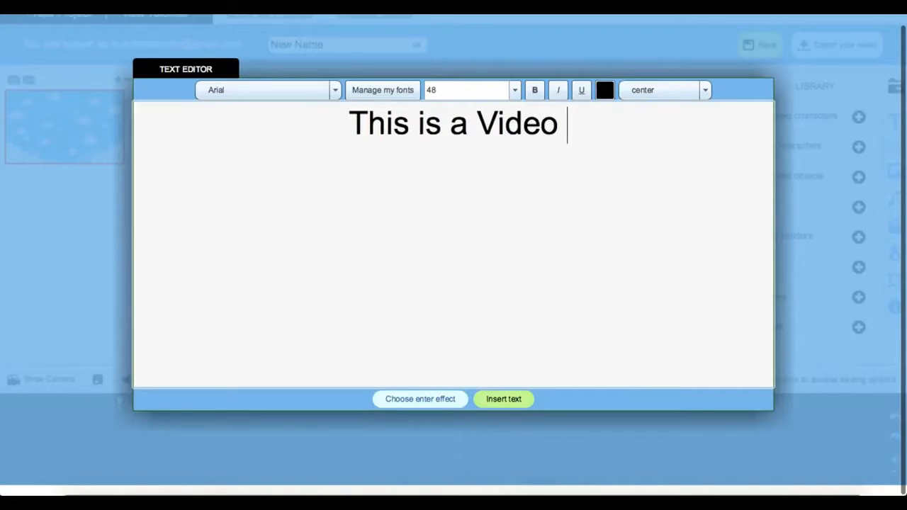
text(Sales L)
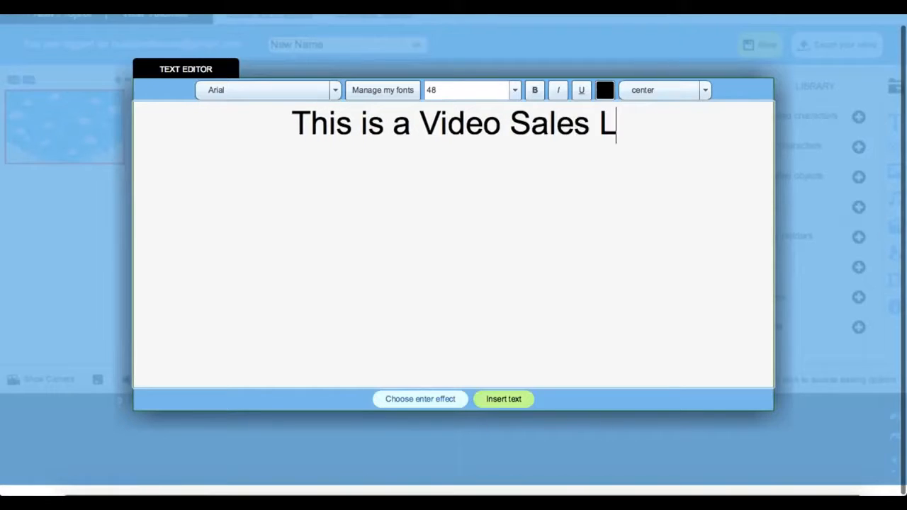
text(etter)
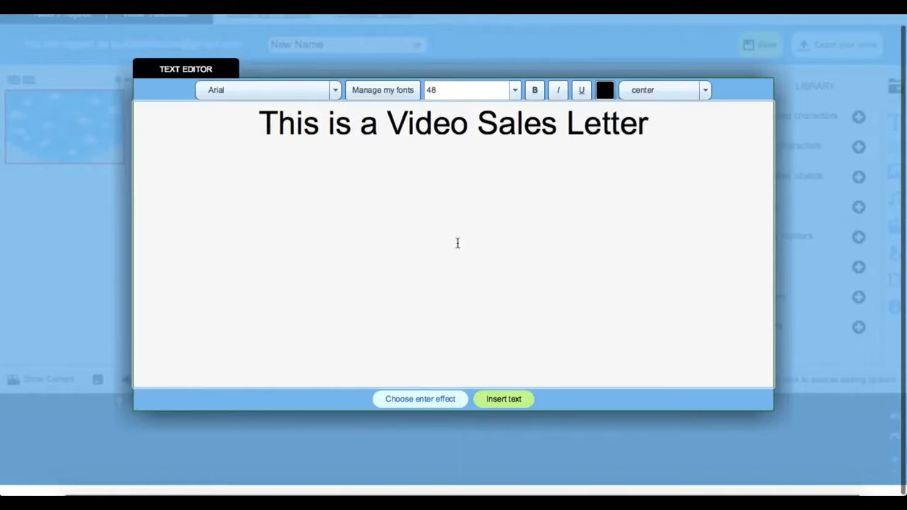
mouse_move(456, 413)
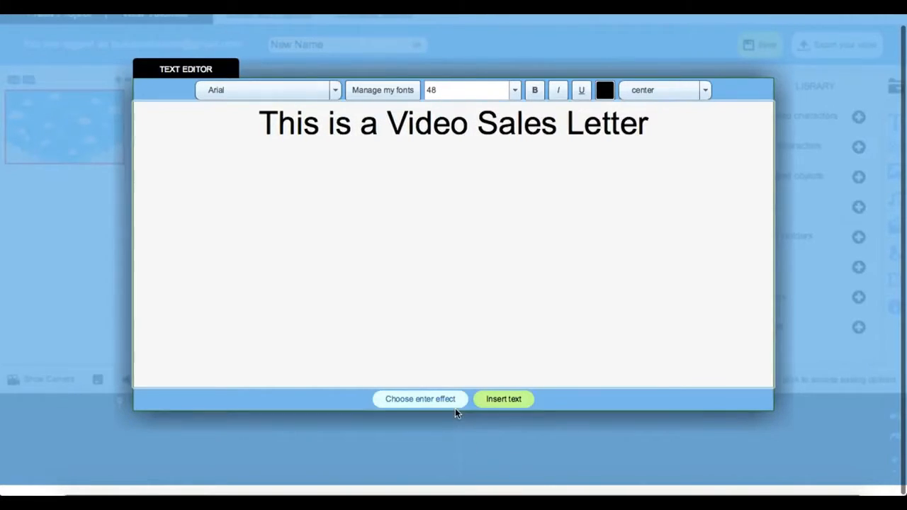
Set the text's enter effect to hand_writing.
click(420, 398)
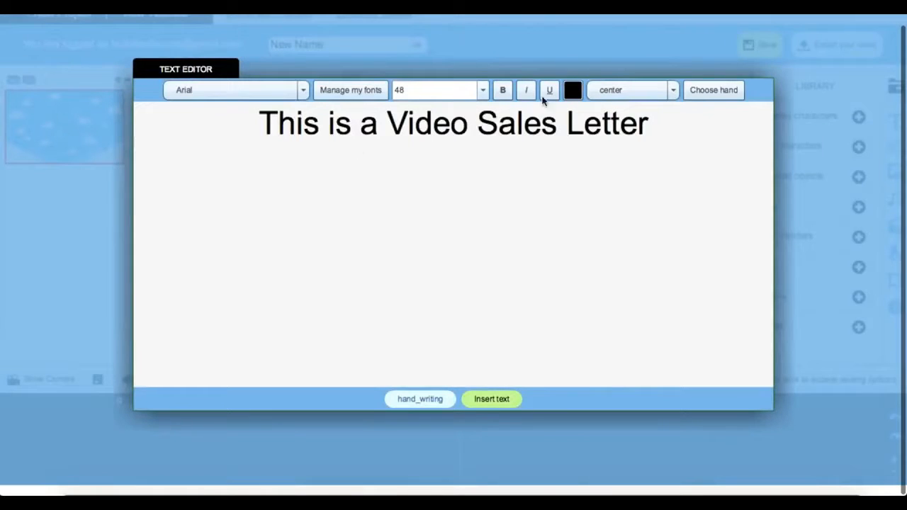
mouse_move(601, 214)
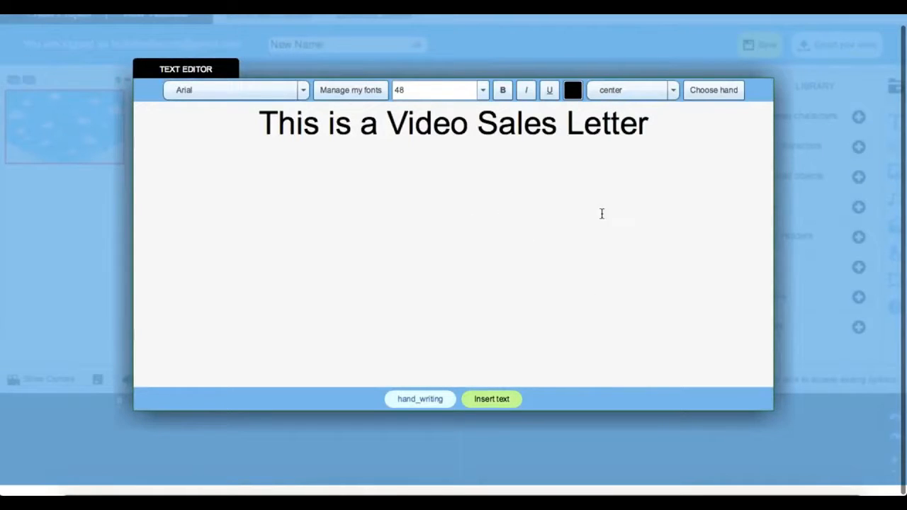
Choose the first light-skinned marker hand to draw the text.
click(712, 91)
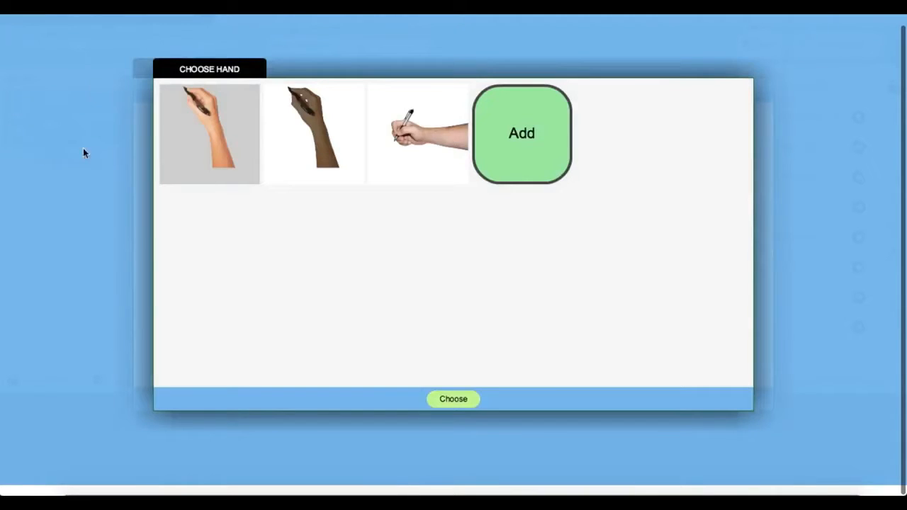
mouse_move(553, 98)
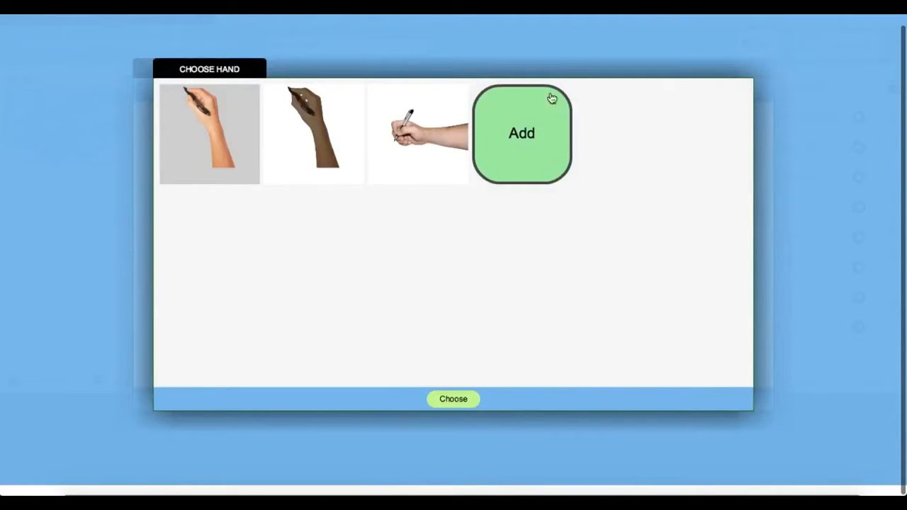
mouse_move(541, 155)
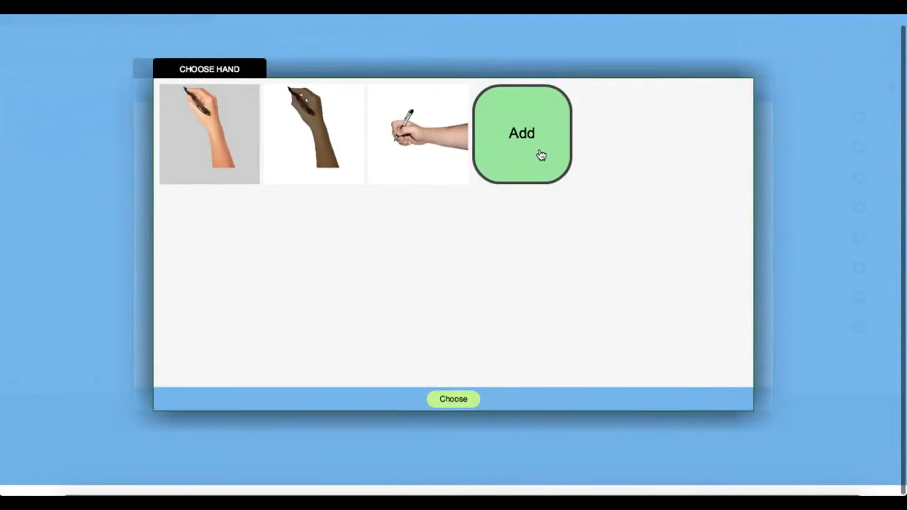
mouse_move(287, 231)
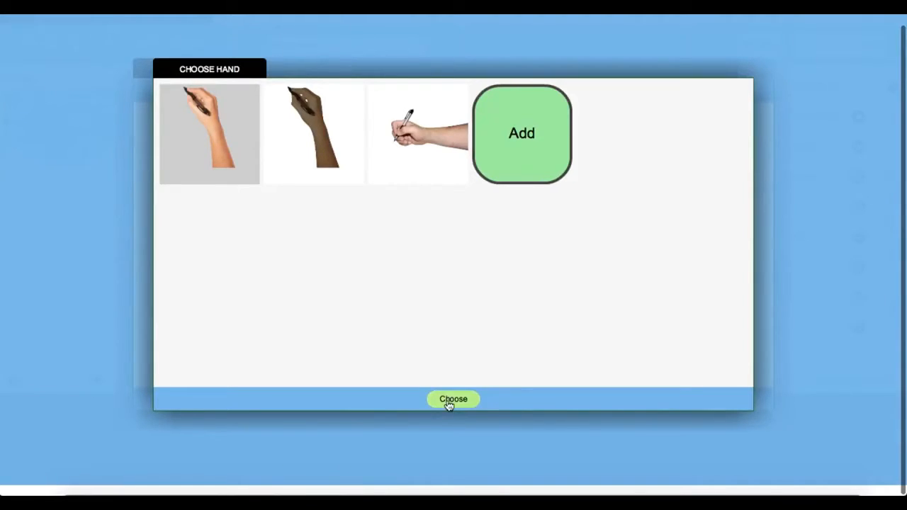
click(453, 400)
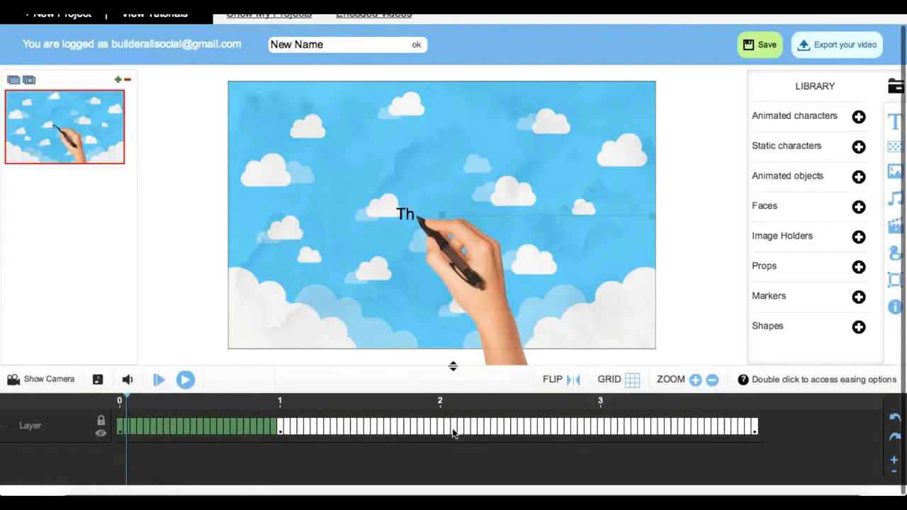
Select the inserted text layer on the timeline.
click(404, 216)
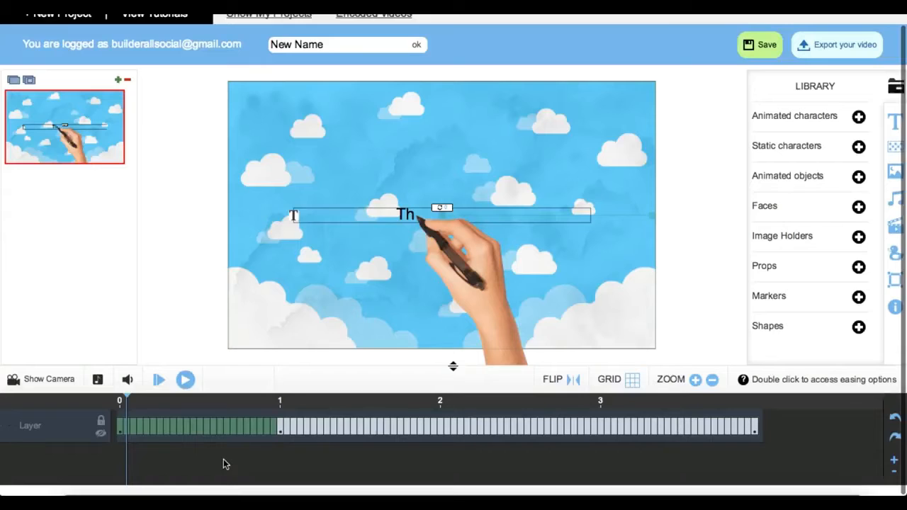
mouse_move(825, 263)
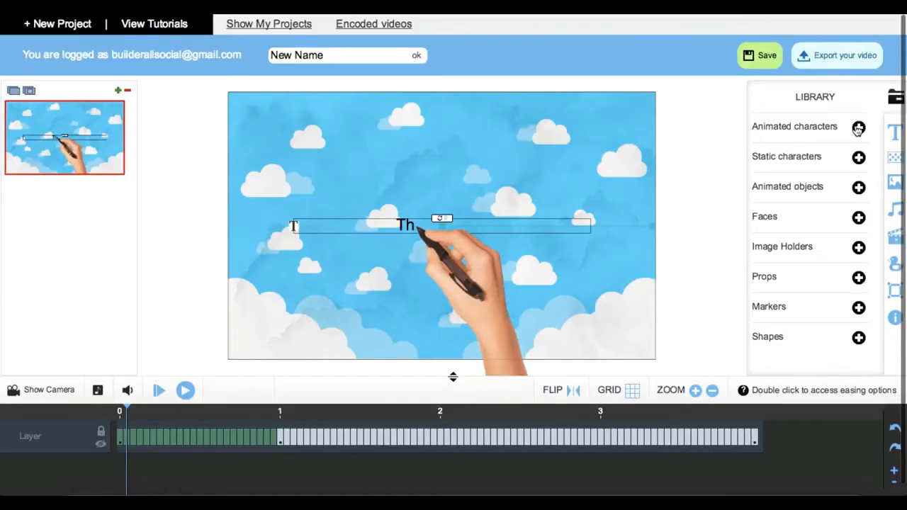
mouse_move(839, 286)
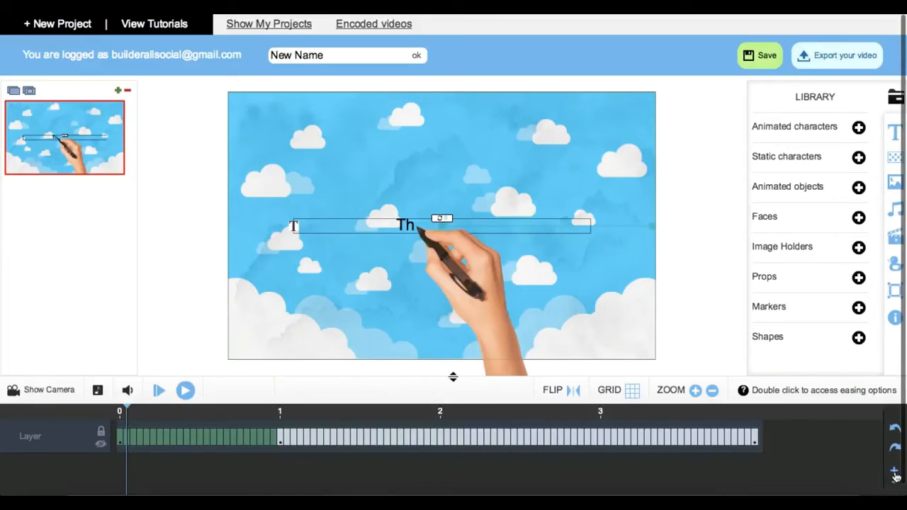
Edit the canvas text to read 'This is a Video Sales Letter'.
text(his is a Video Sales Letter)
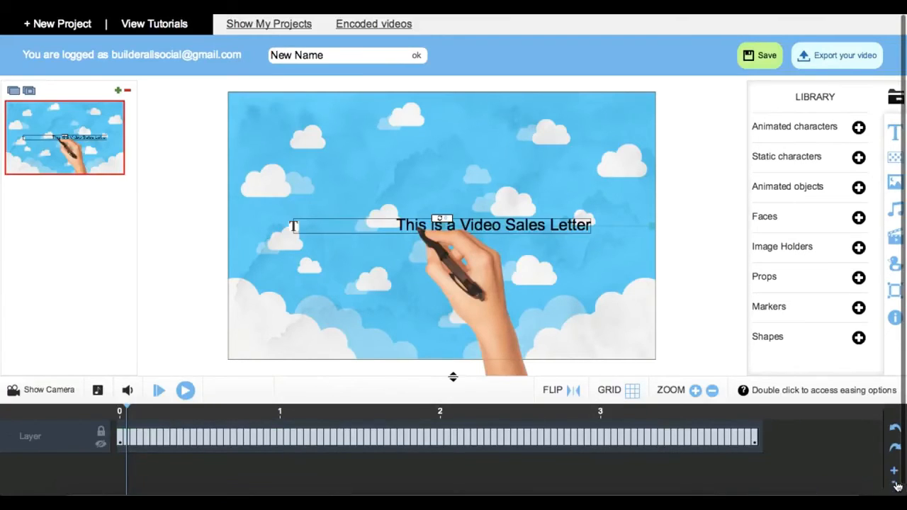
mouse_move(856, 460)
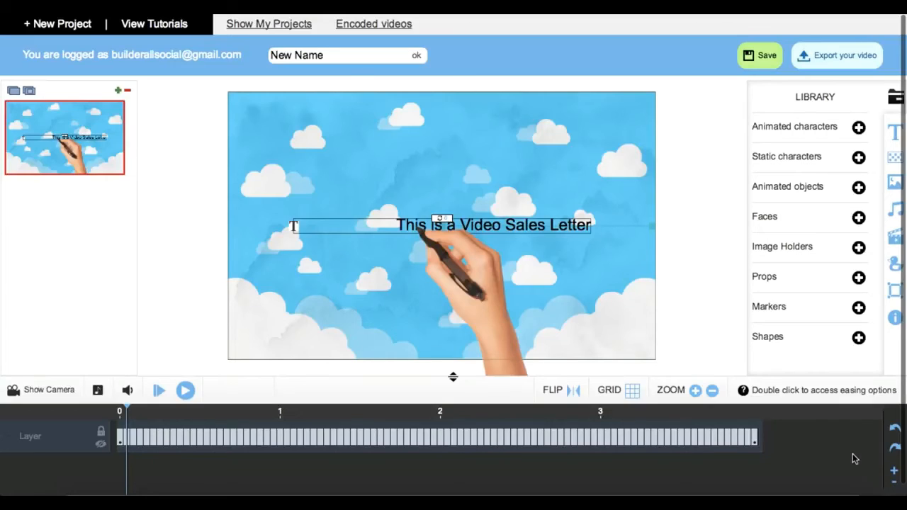